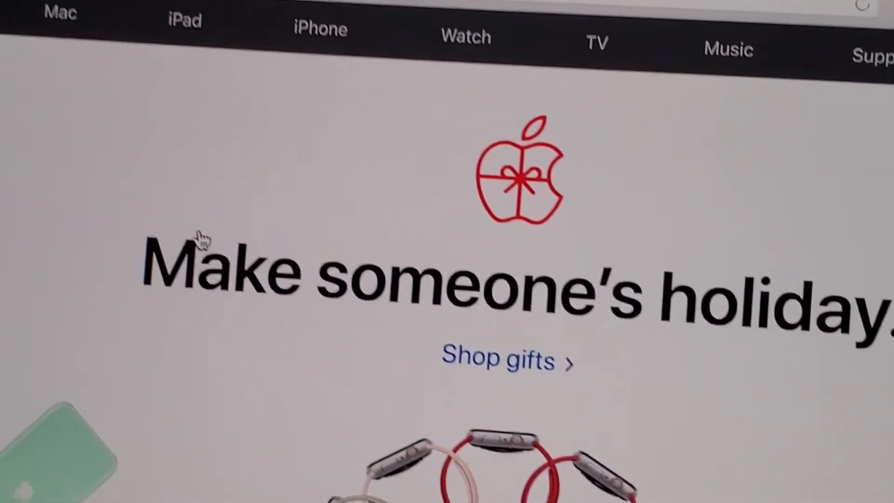
Scroll through the System Preferences overview toward the Keyboard, Trackpad and Mouse panes.
scroll("down", 3)
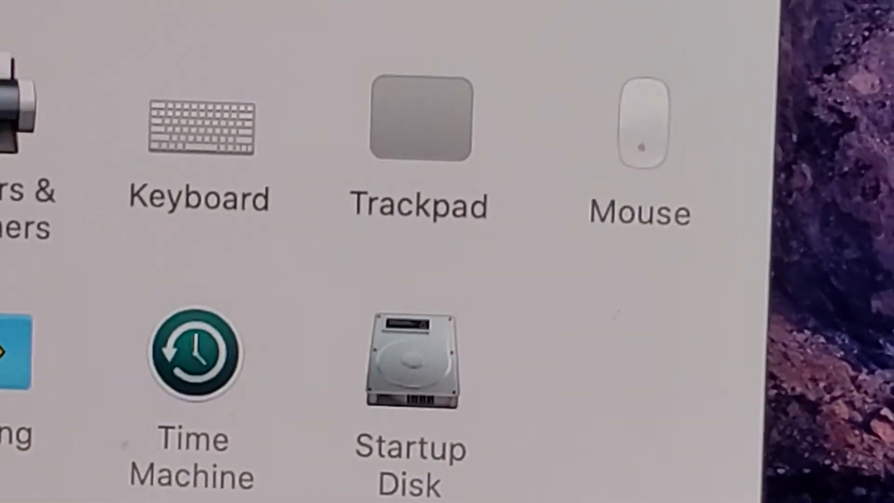
In Trackpad Point & Click, expand the Look up & data detectors gesture choices (Force Click or three-finger tap).
left_click(418, 123)
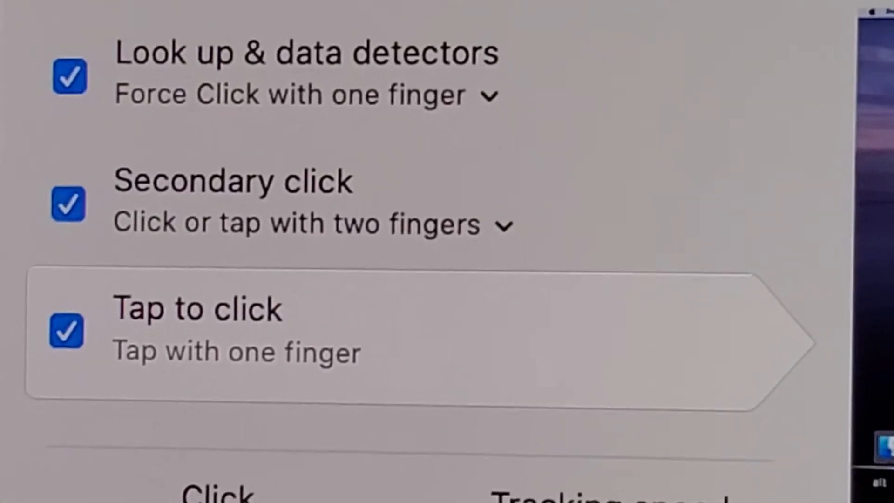
scroll("down", 3)
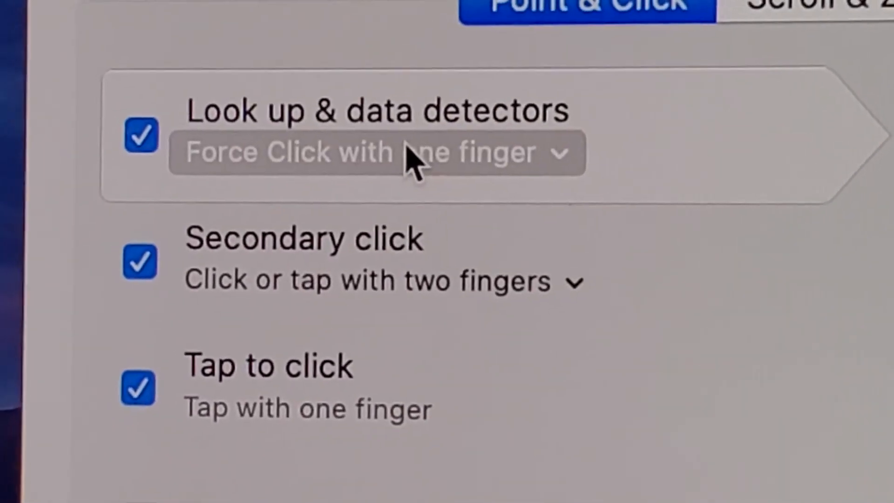
left_click(382, 152)
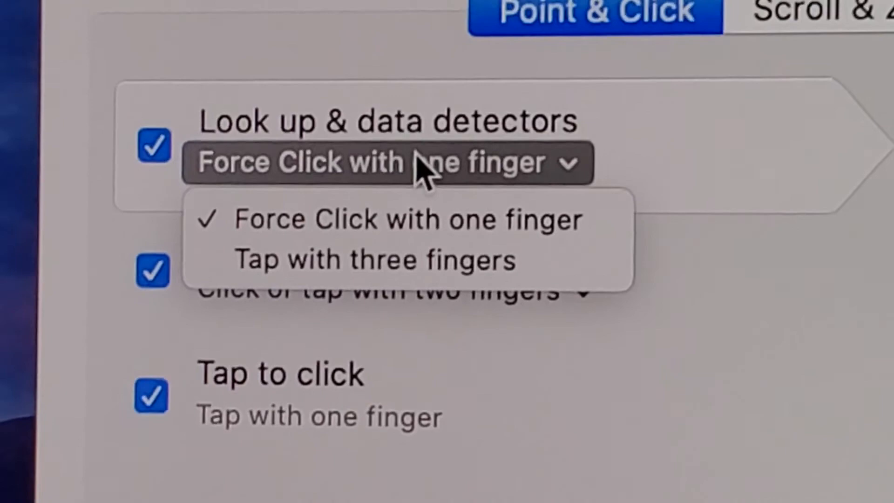